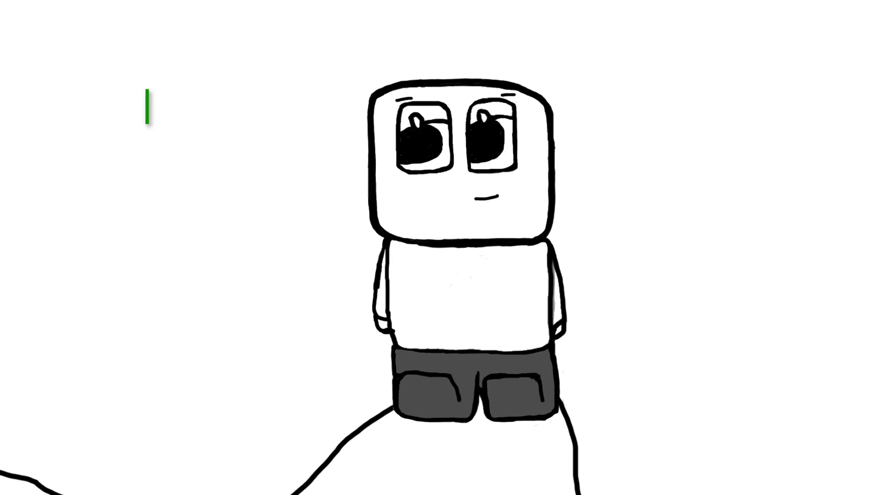
text(I Can't Do It...)
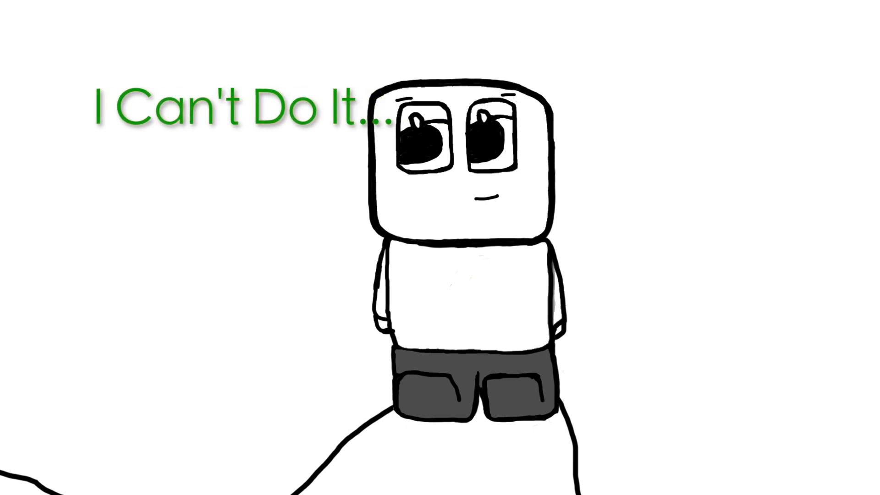